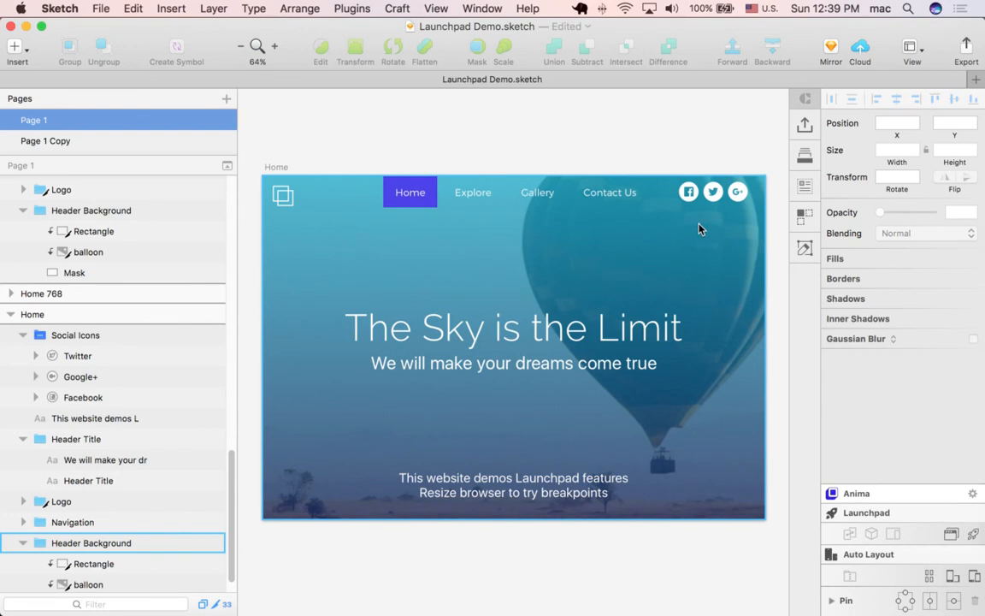
pyautogui.moveTo(695, 233)
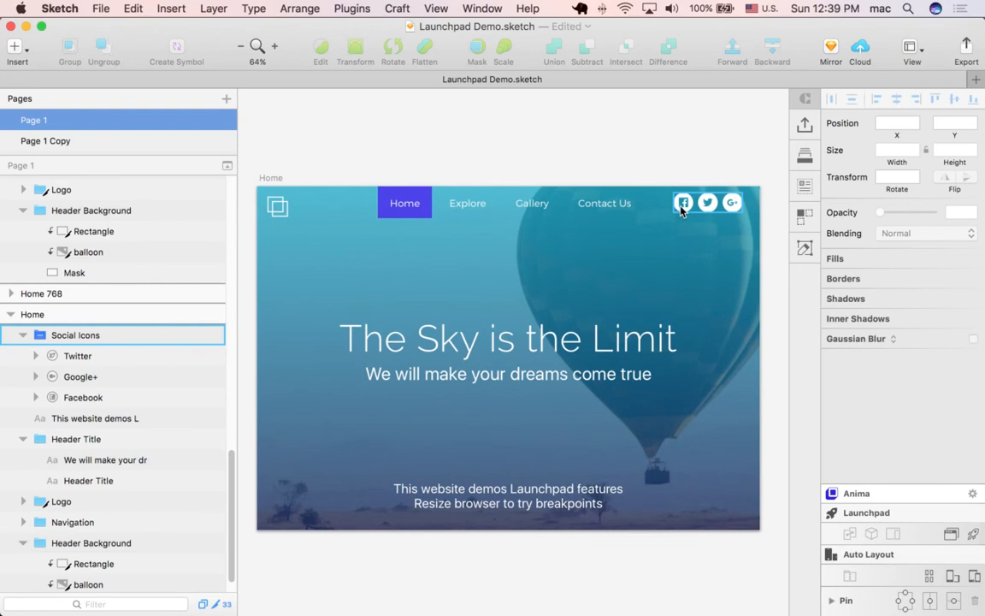
# - Select the Social Icons group and zoom to 120% on the header icons
pyautogui.click(91, 542)
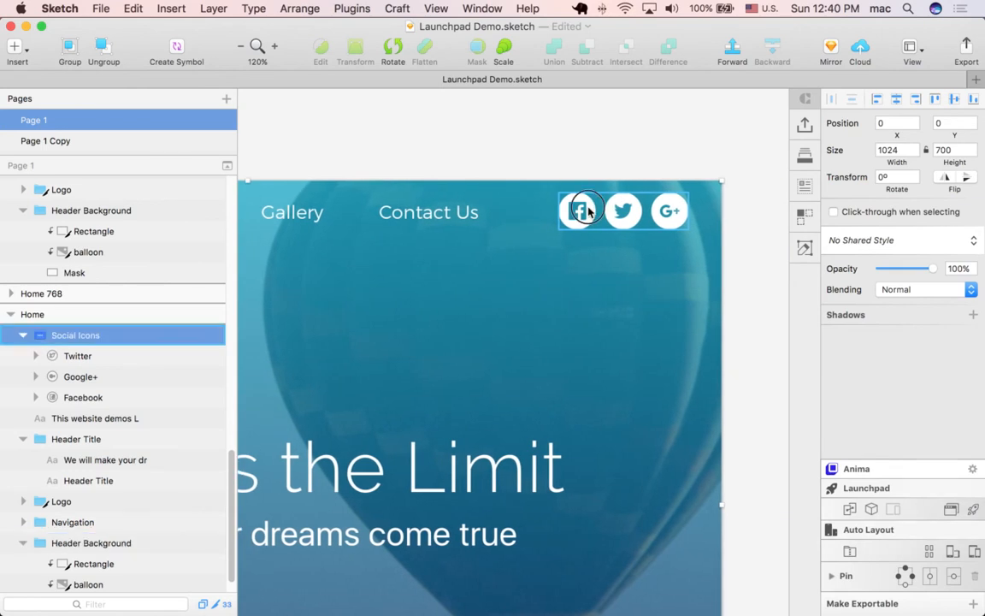
pyautogui.click(578, 210)
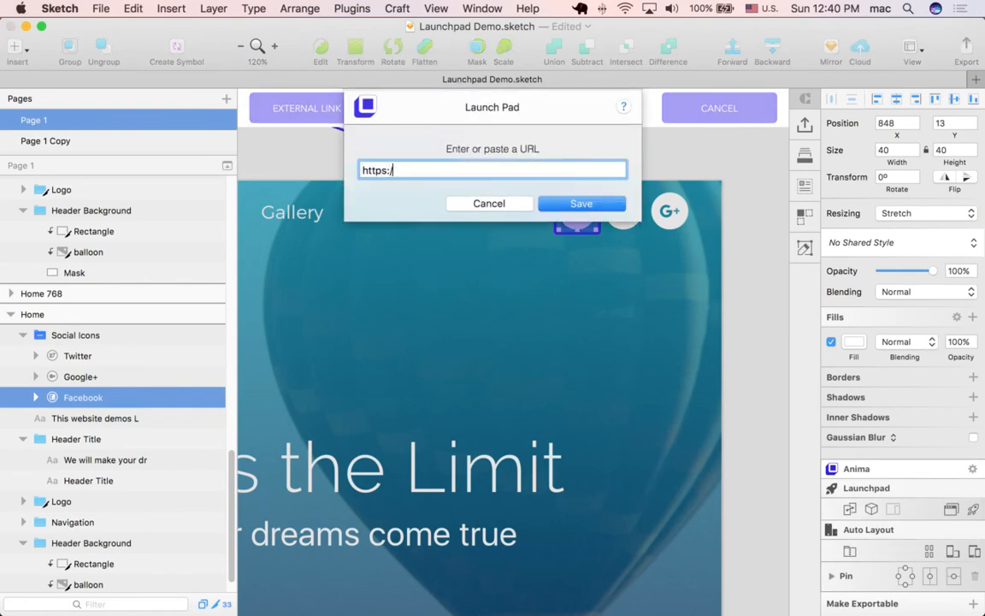
pyautogui.write('facebook.com/anima')
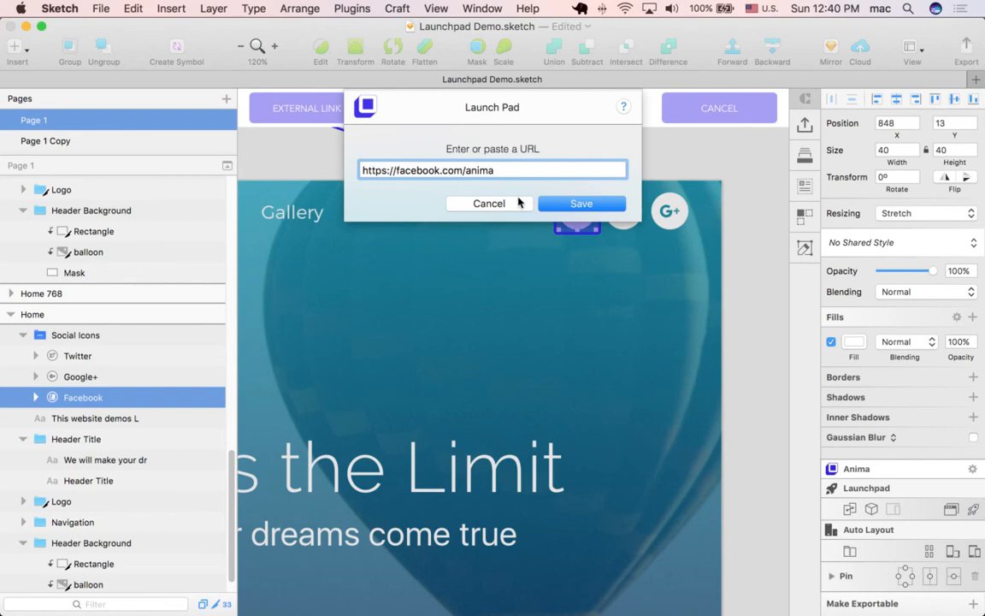
pyautogui.click(582, 202)
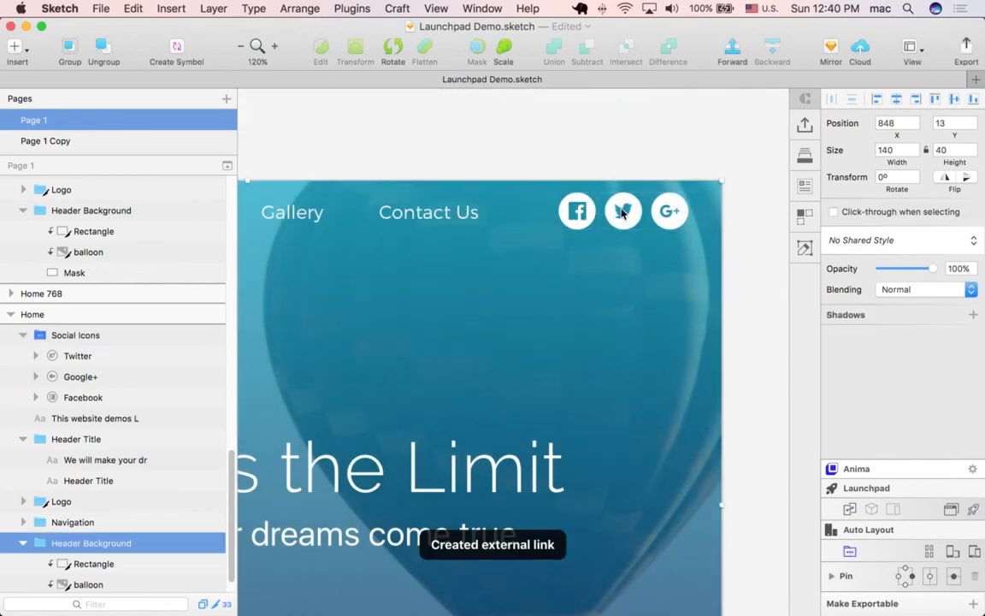
pyautogui.click(622, 211)
pyautogui.write('h')
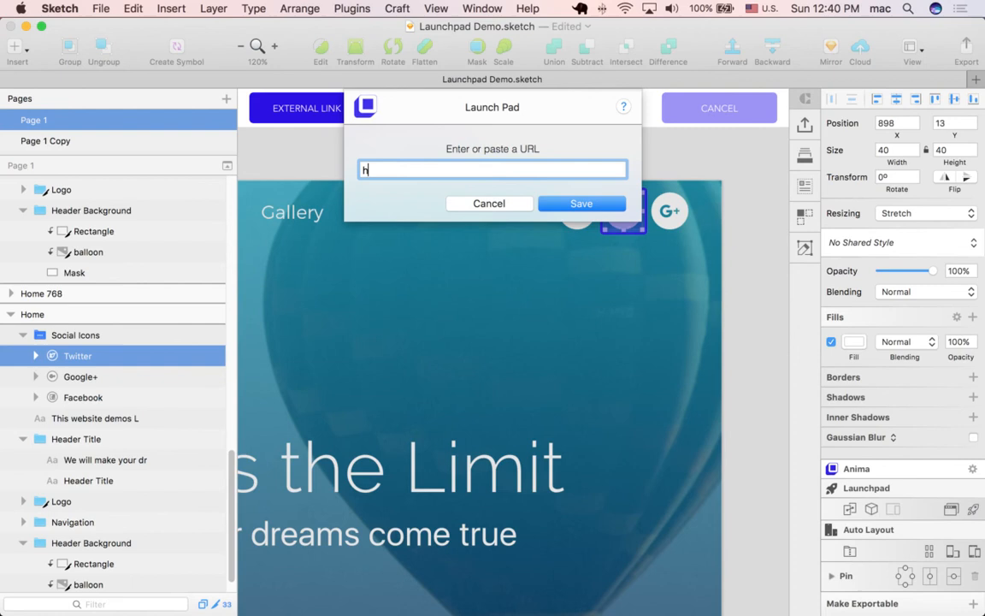
pyautogui.write('ttp://')
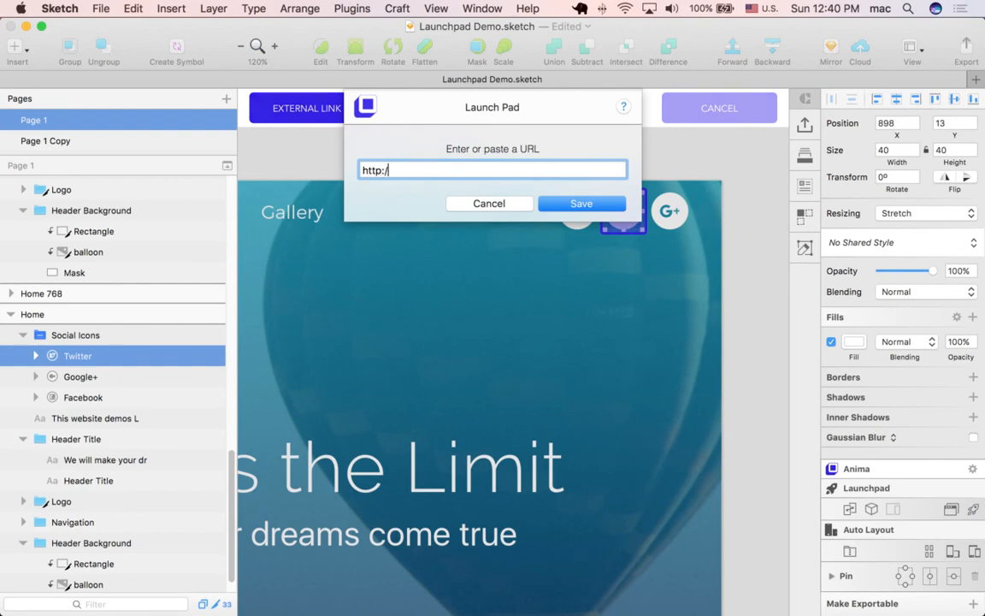
pyautogui.write('/')
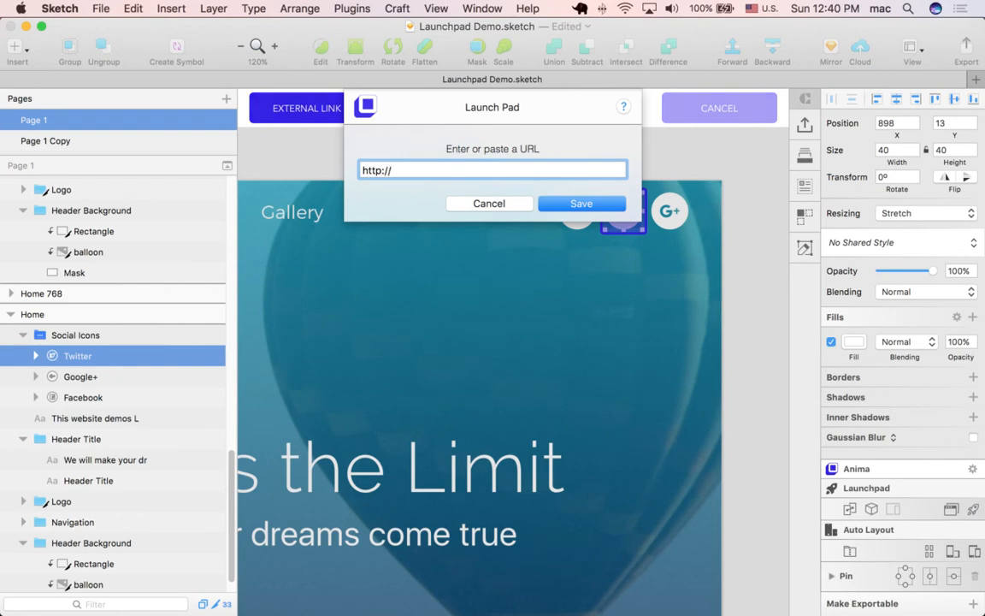
pyautogui.write('www.t')
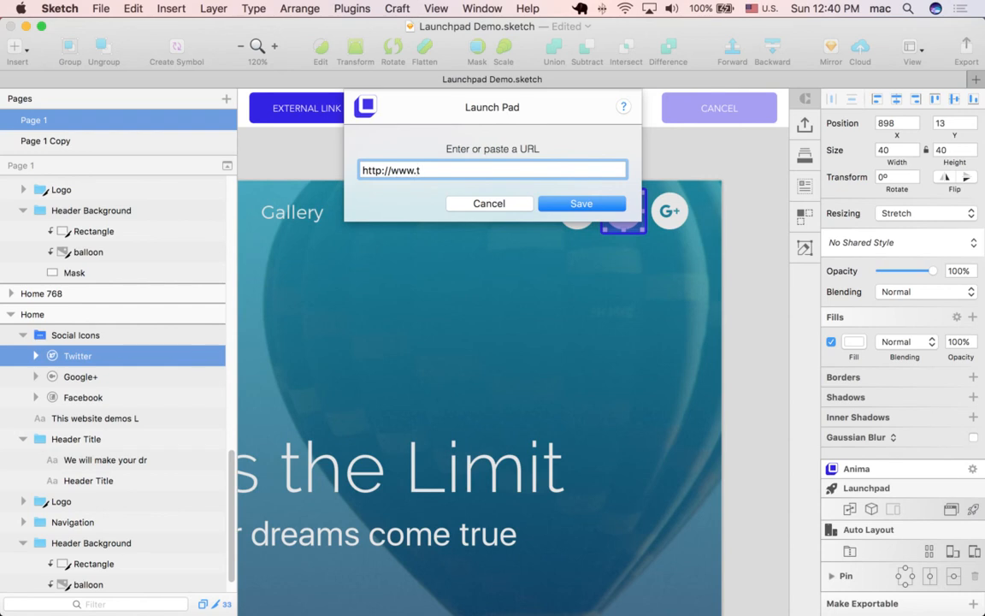
pyautogui.write('witter.com')
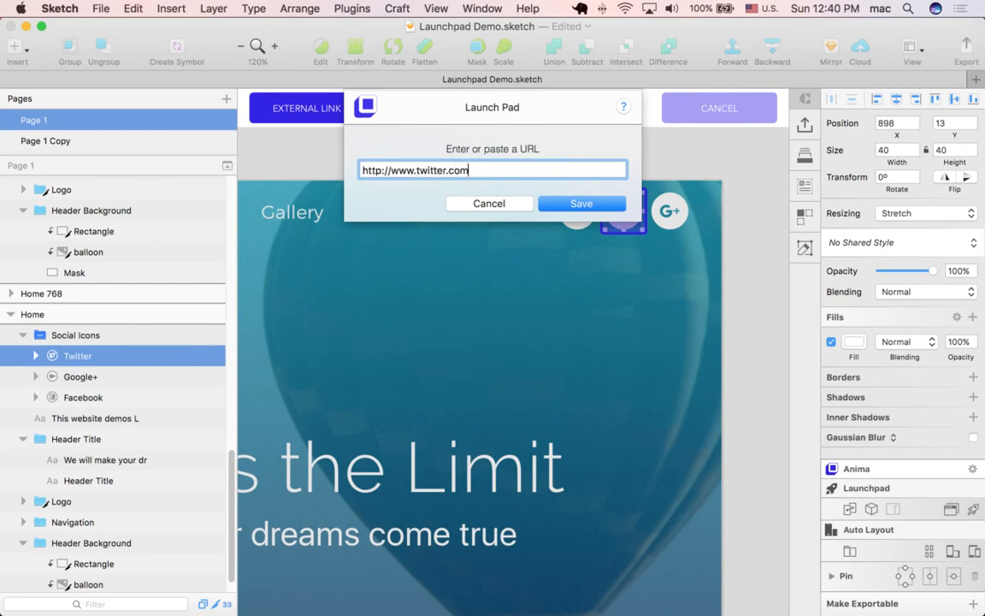
pyautogui.write('/animaapp')
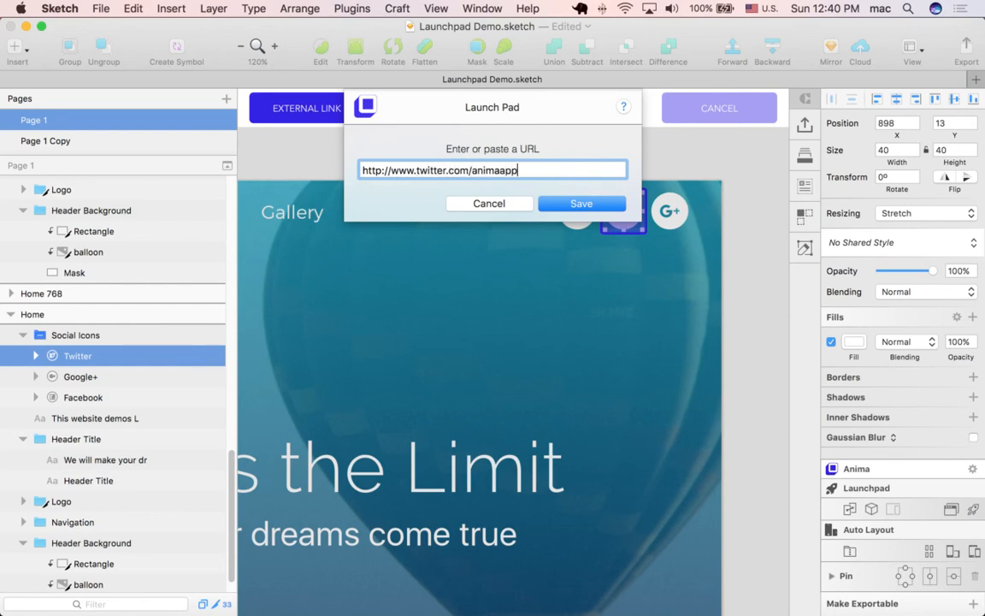
pyautogui.click(581, 204)
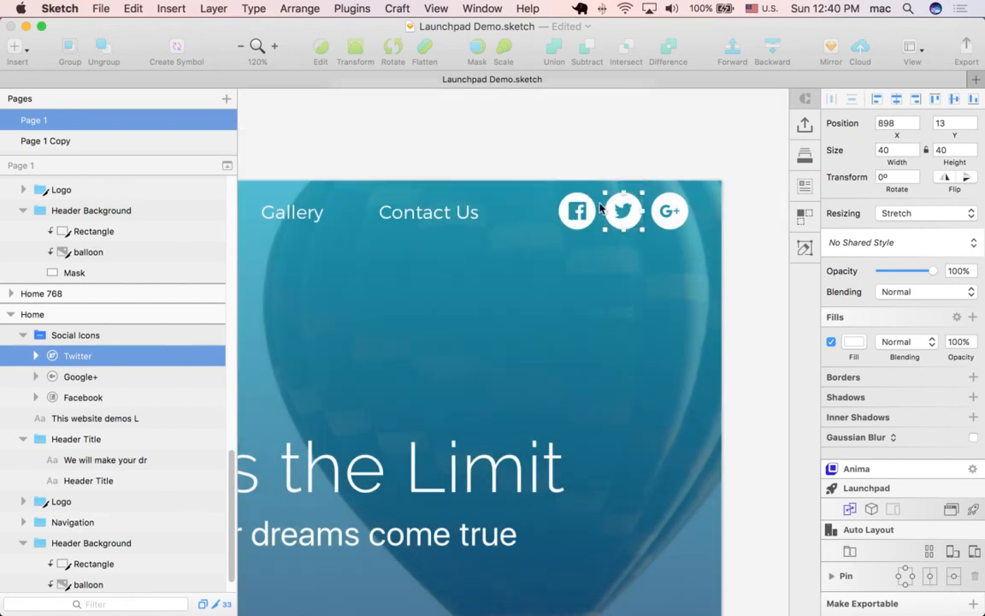
pyautogui.click(668, 212)
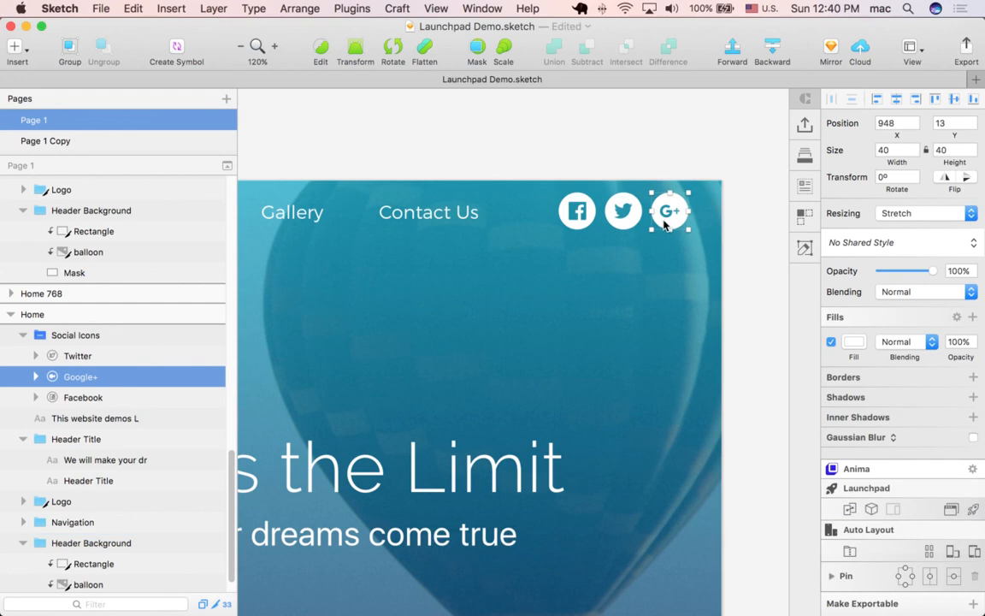
# - Upload the design to Anima Cloud from the Launchpad panel to build preview version 7
pyautogui.click(578, 212)
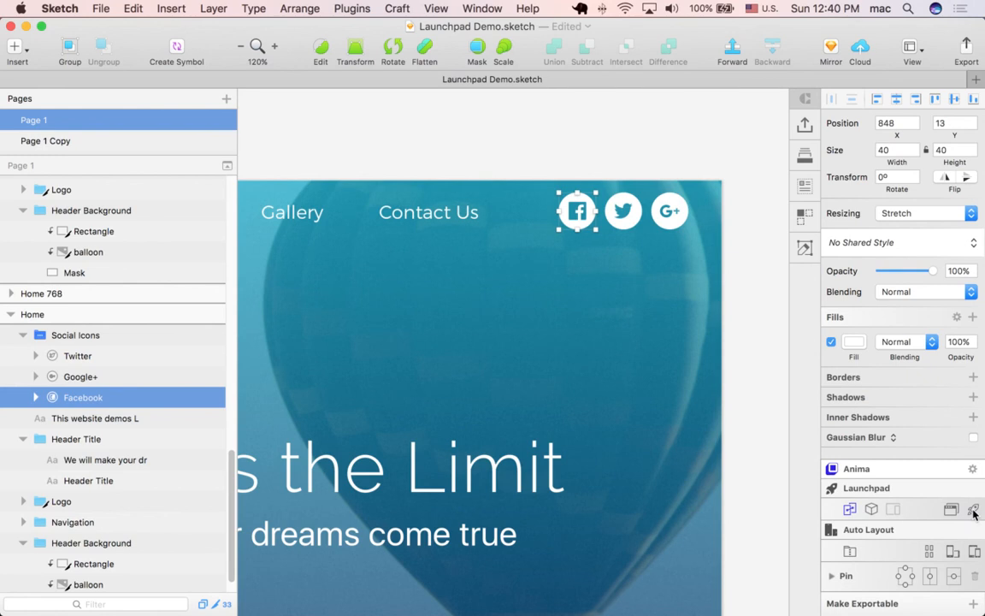
pyautogui.click(973, 510)
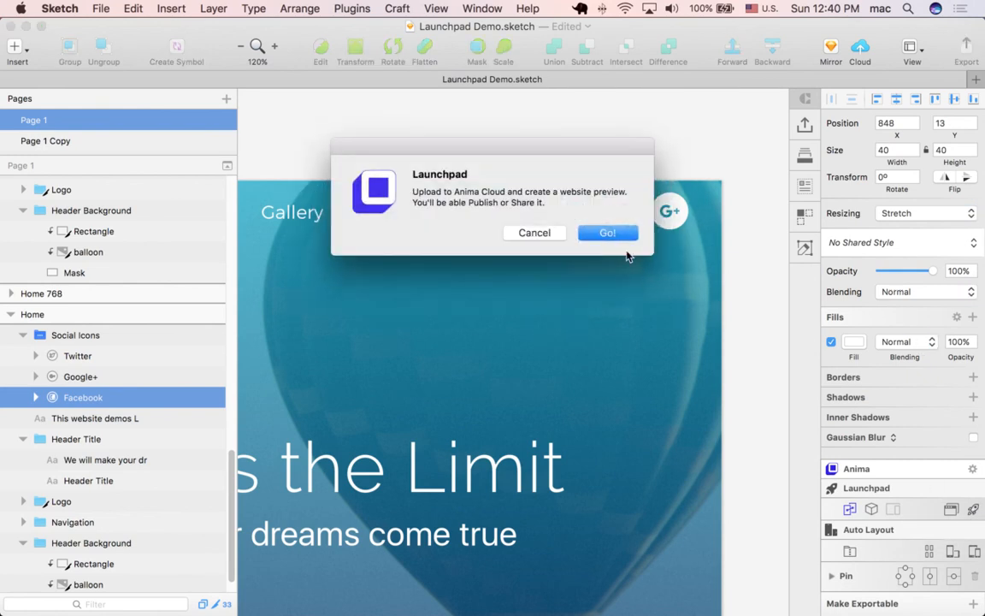
pyautogui.click(607, 232)
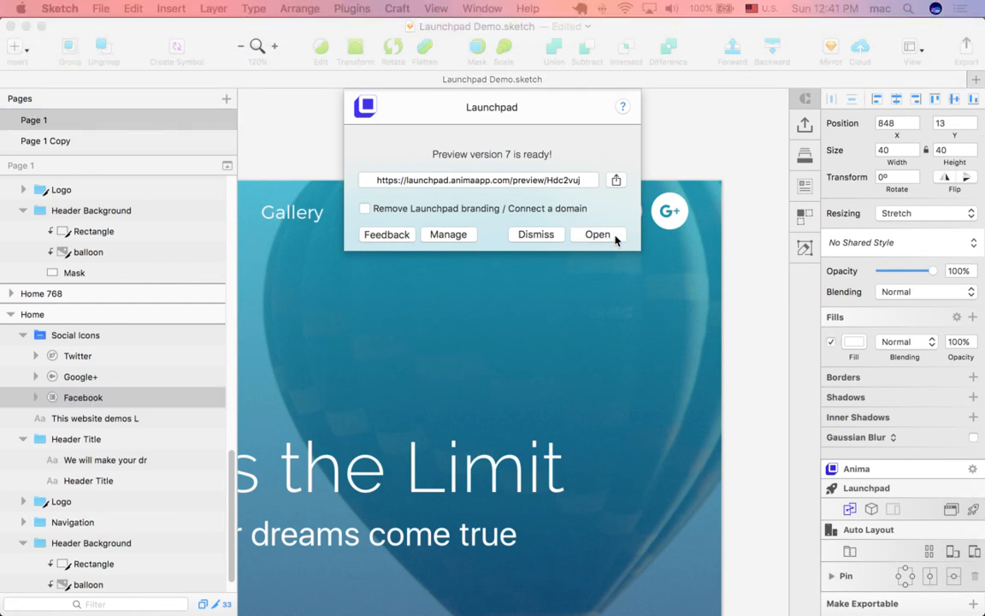
# - Open the Launchpad preview in Chrome and follow its Twitter icon to the Anima App Twitter page
pyautogui.click(597, 235)
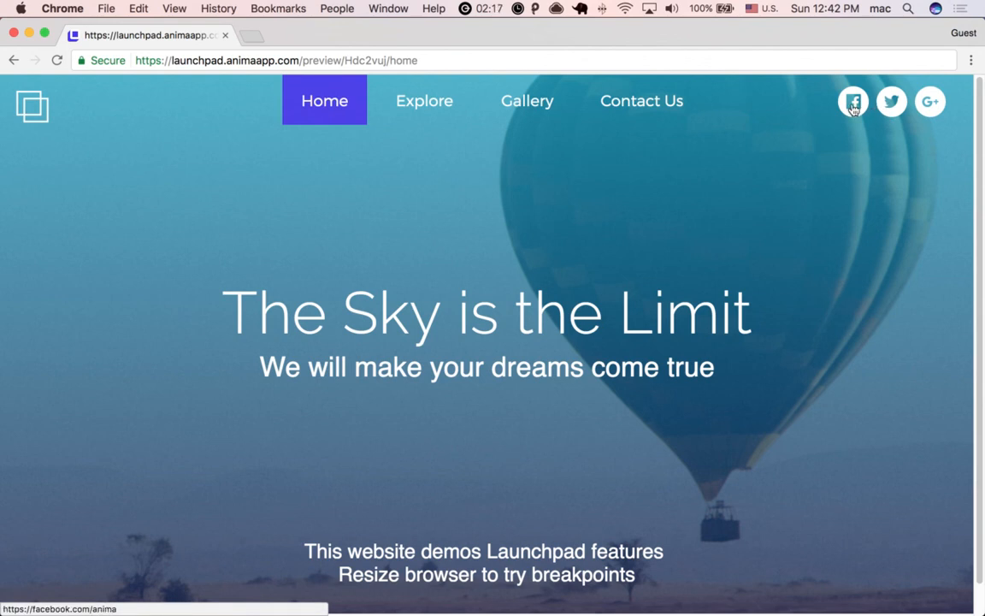
pyautogui.moveTo(852, 123)
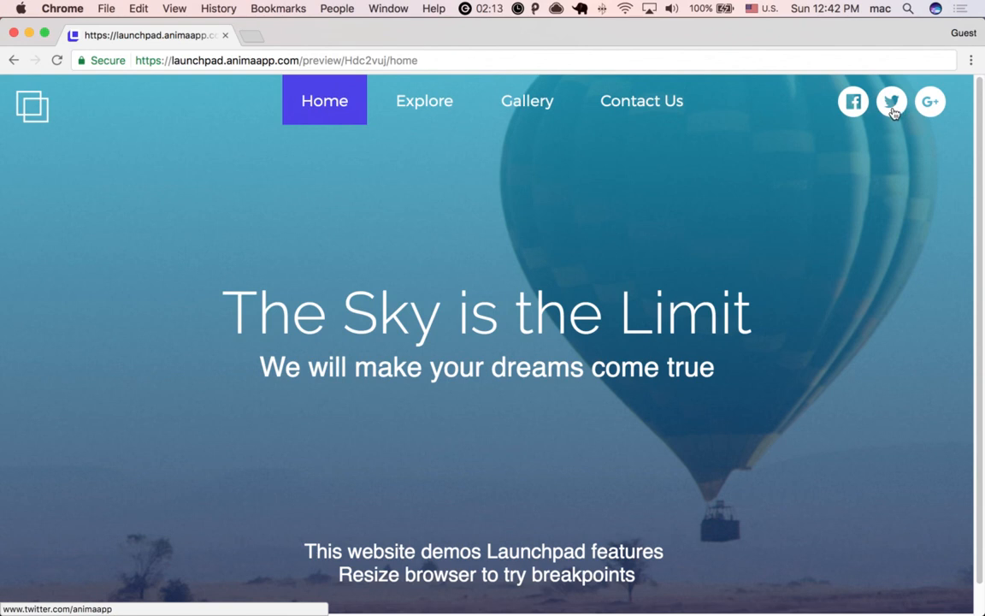
pyautogui.click(891, 101)
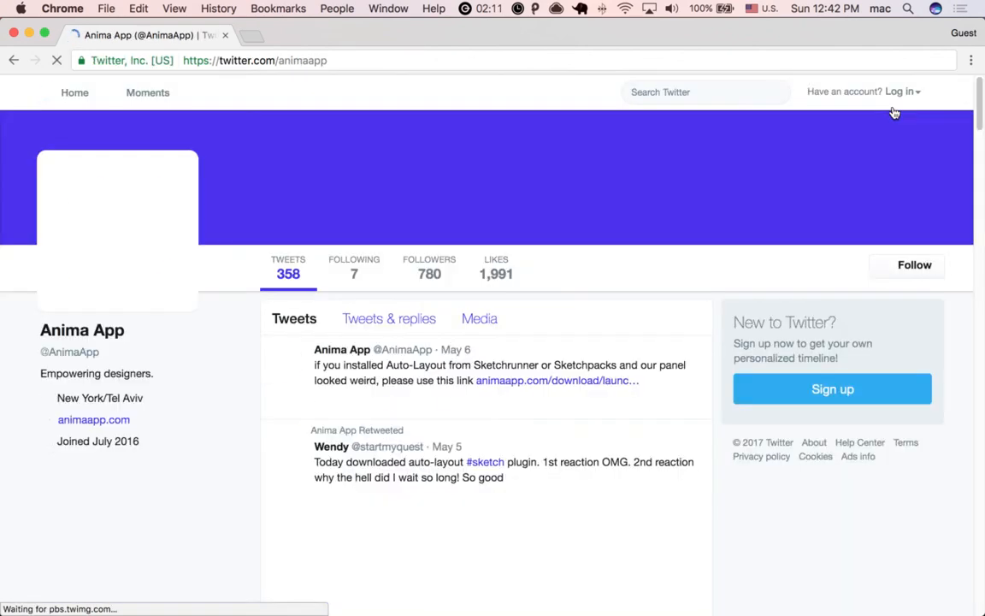
pyautogui.click(900, 92)
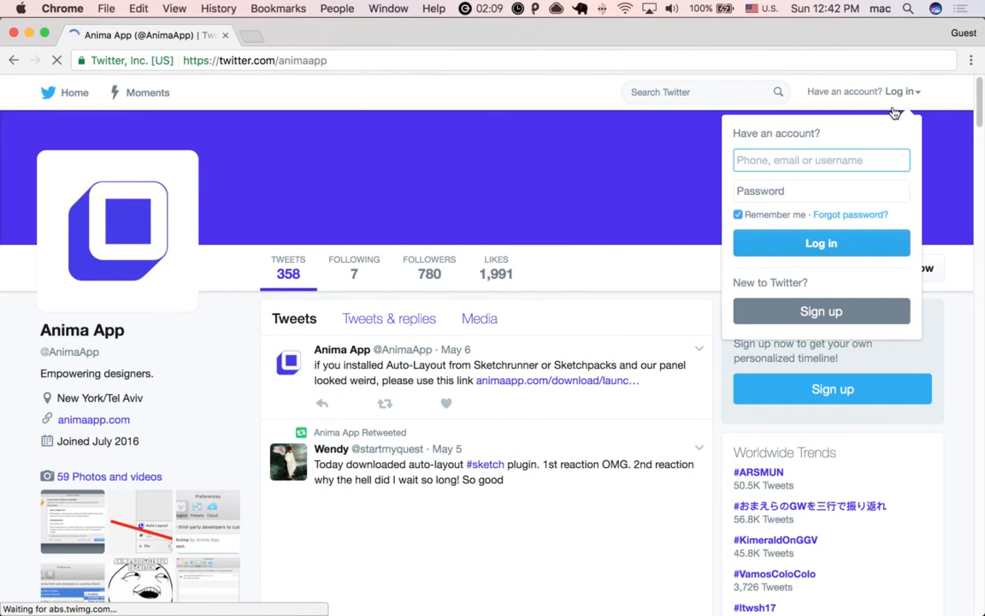